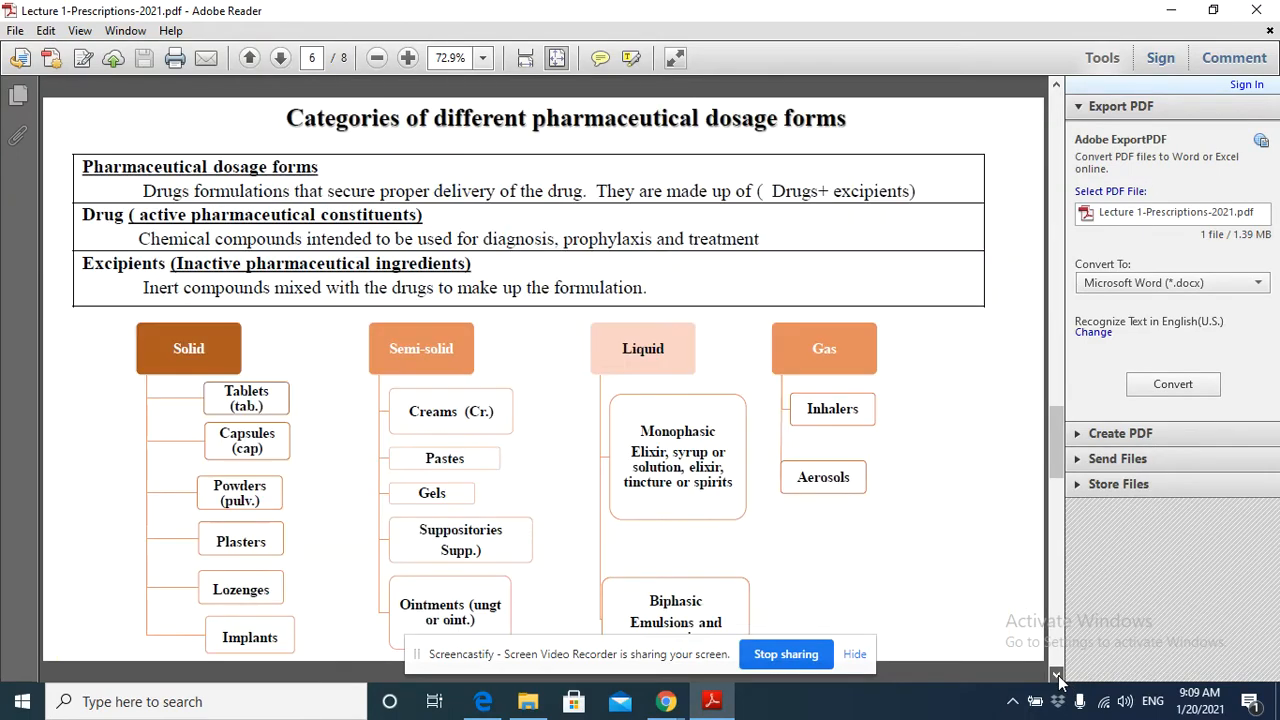
Scroll down to the Solid dosage forms page on tablets, lozenges, implants, plasters and capsules
scroll(down, 3)
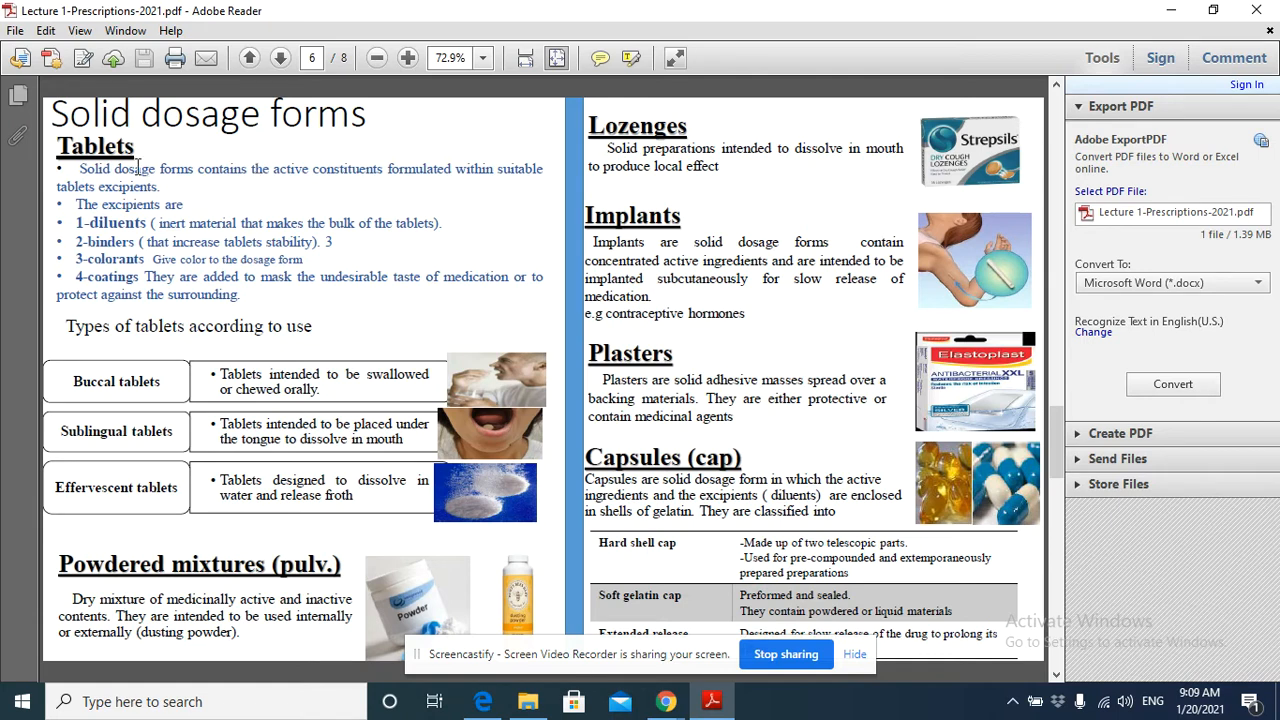
mouse_move(190, 371)
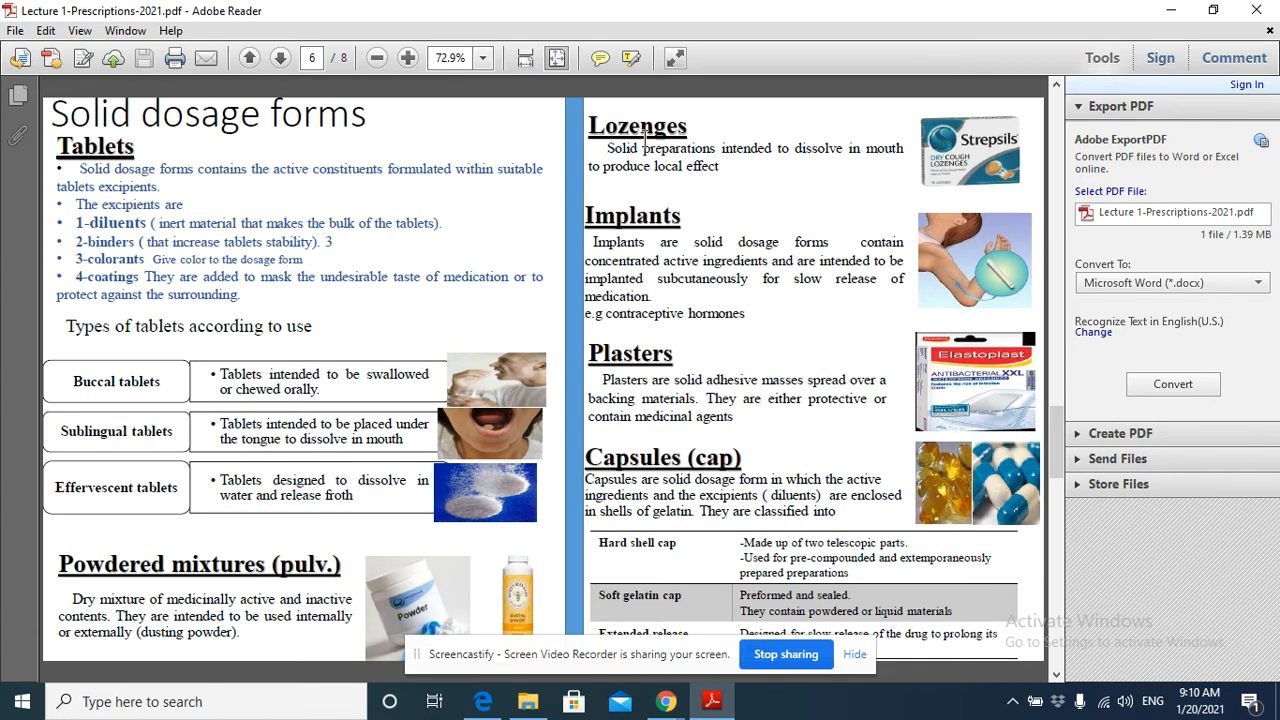
mouse_move(173, 560)
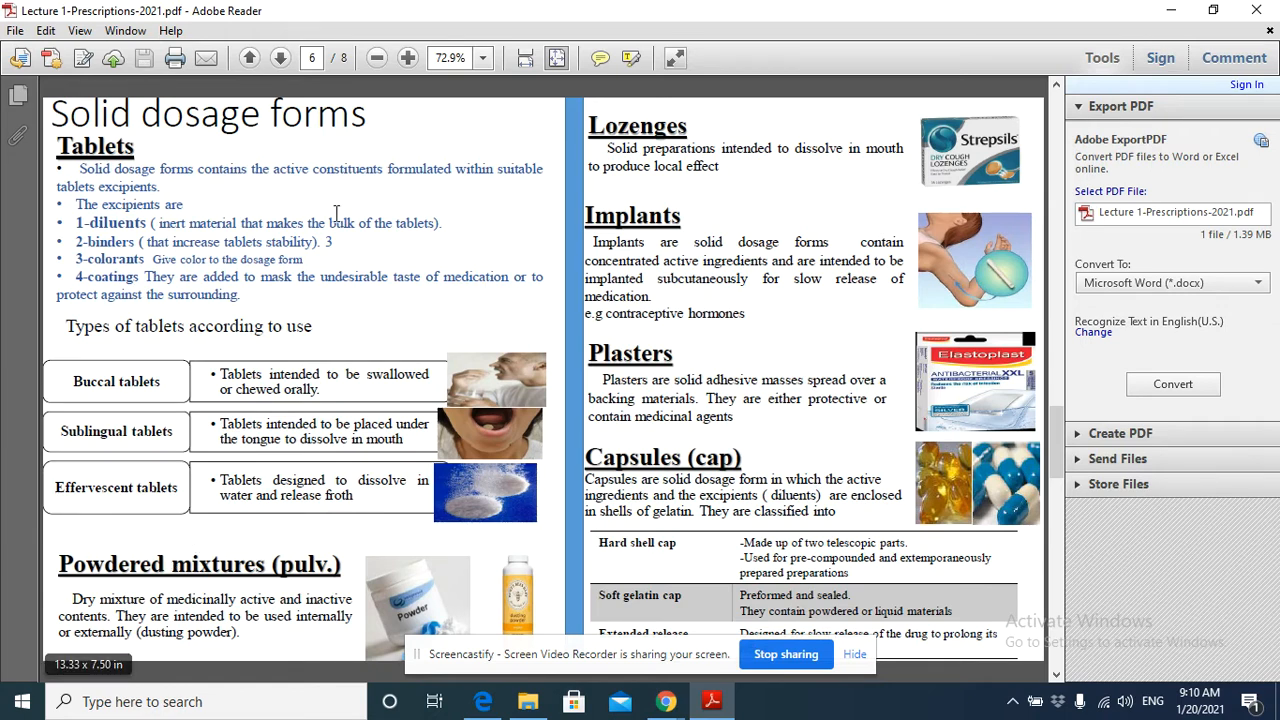
mouse_move(624, 193)
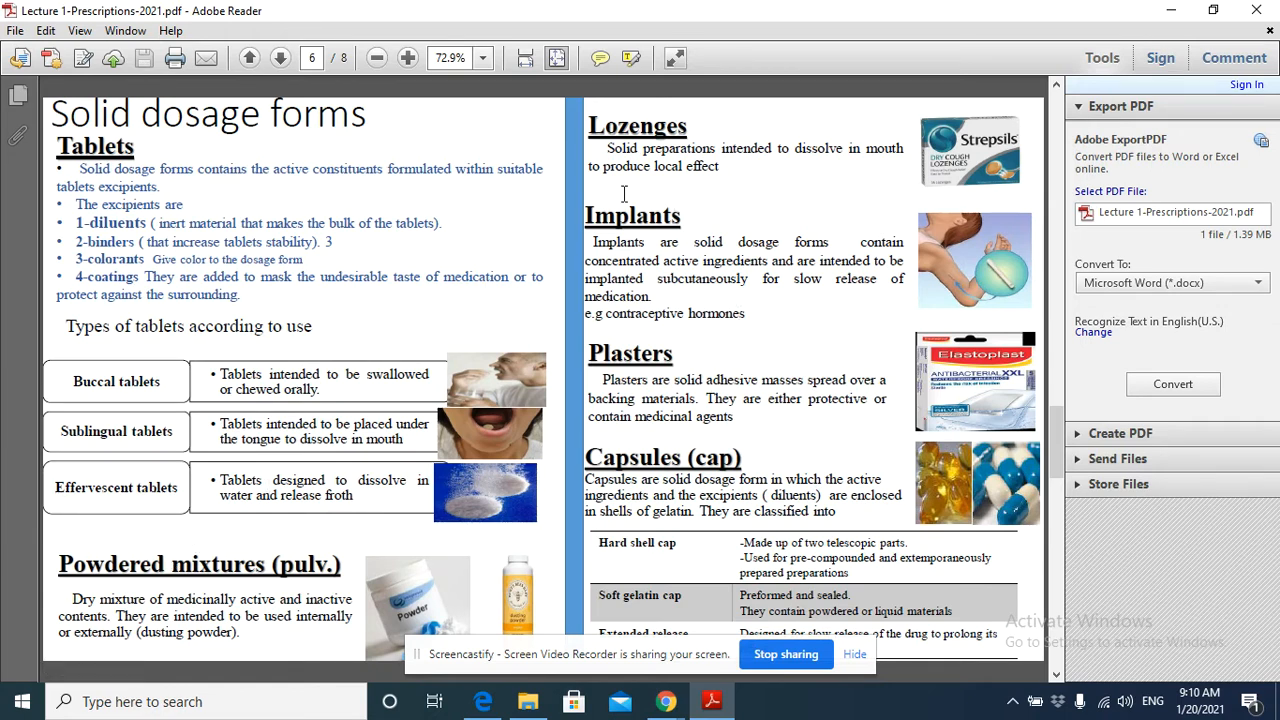
mouse_move(542, 256)
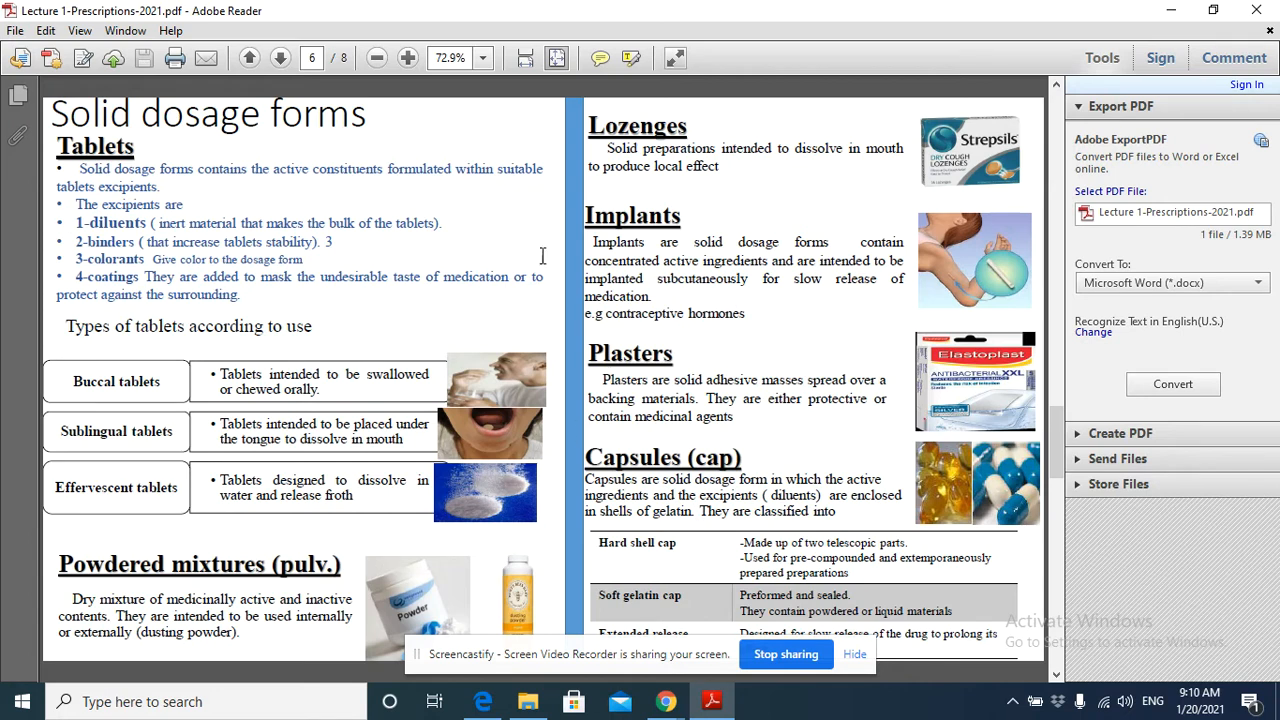
mouse_move(139, 169)
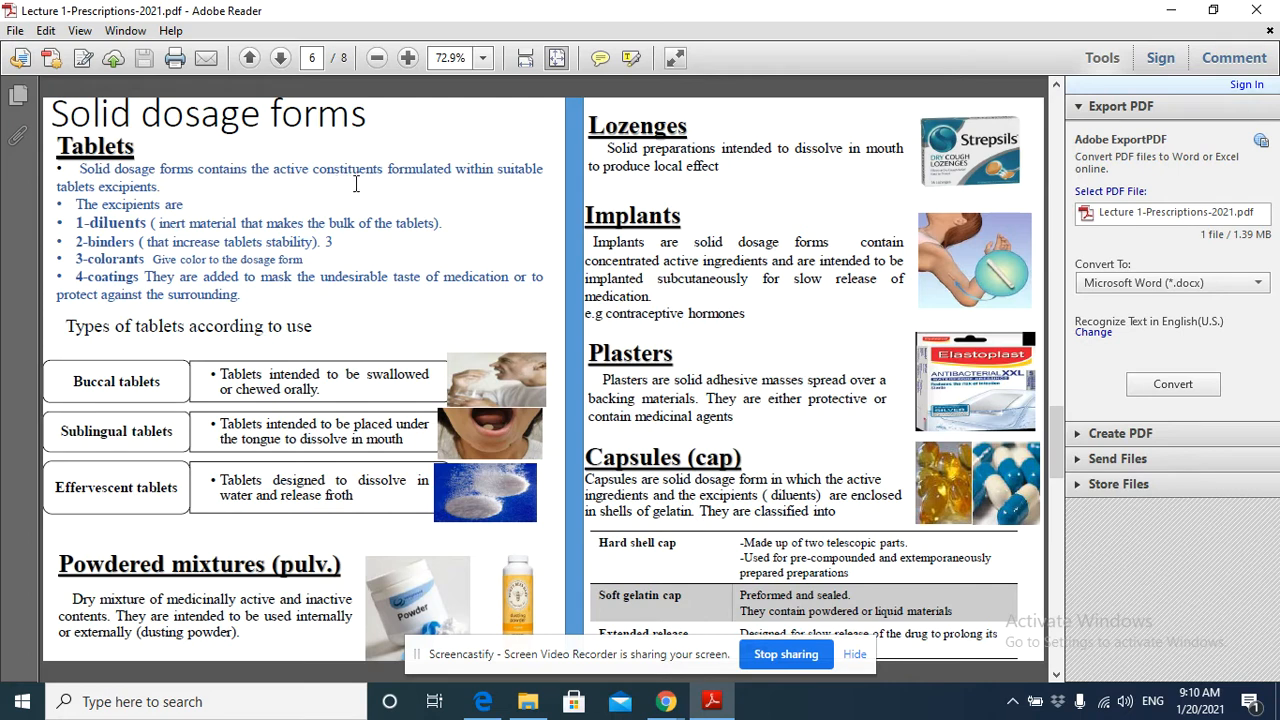
mouse_move(199, 203)
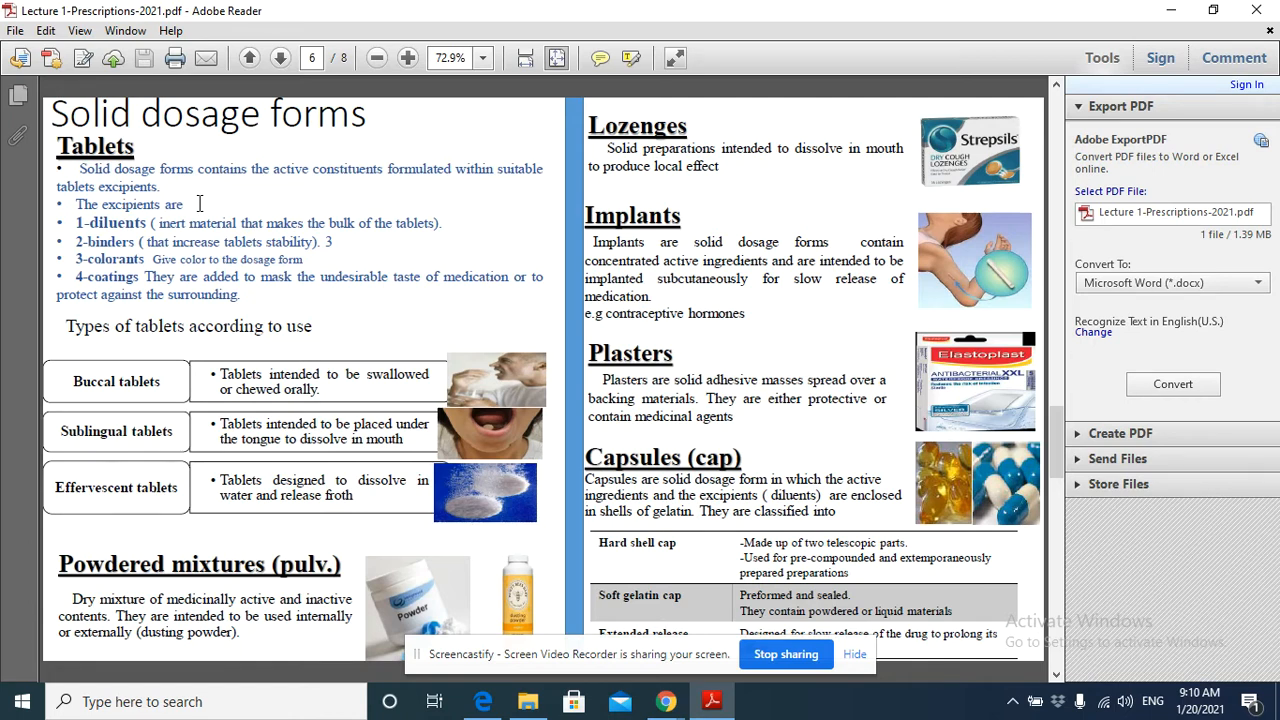
Return to page 5 with the pharmaceutical dosage form categories chart
click(248, 57)
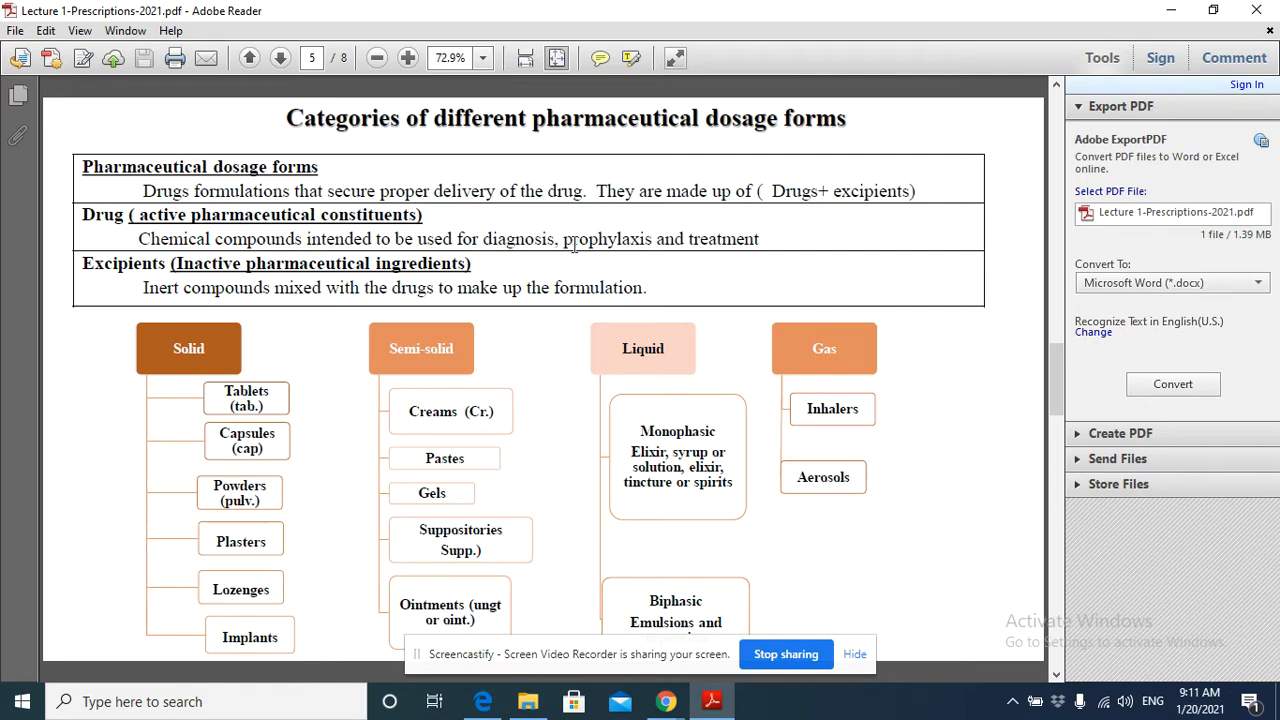
mouse_move(836, 202)
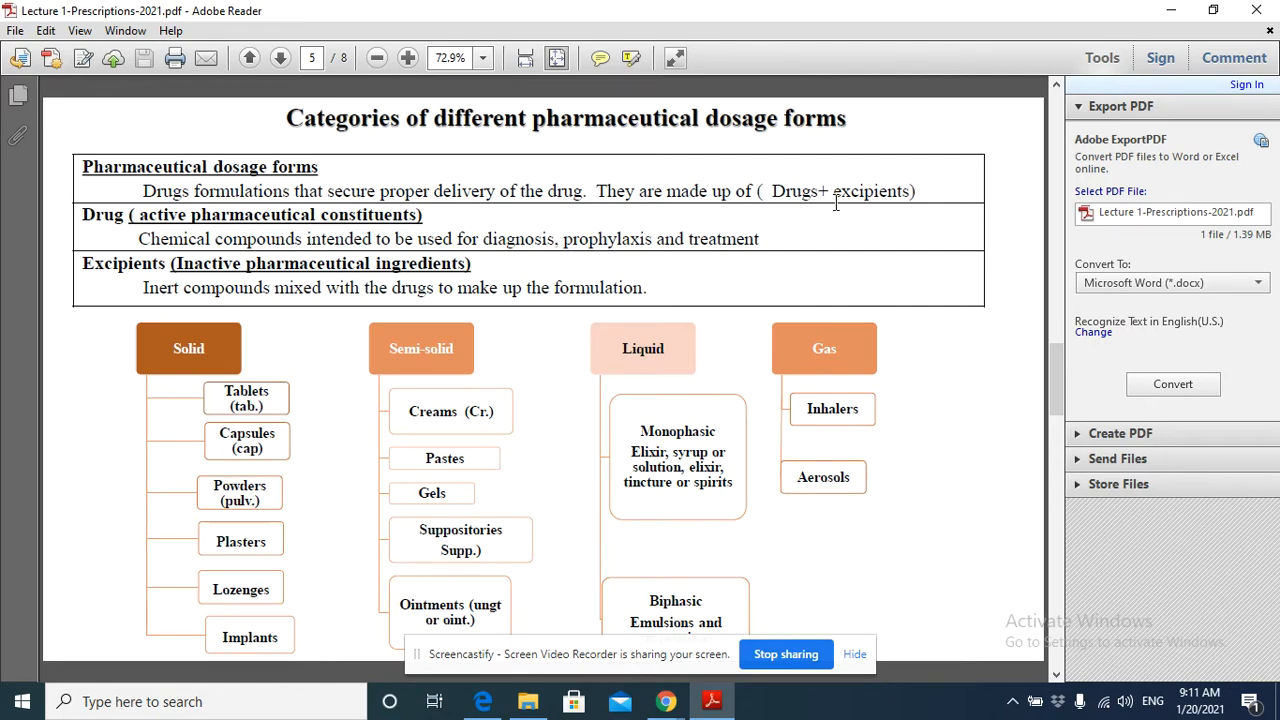
click(280, 57)
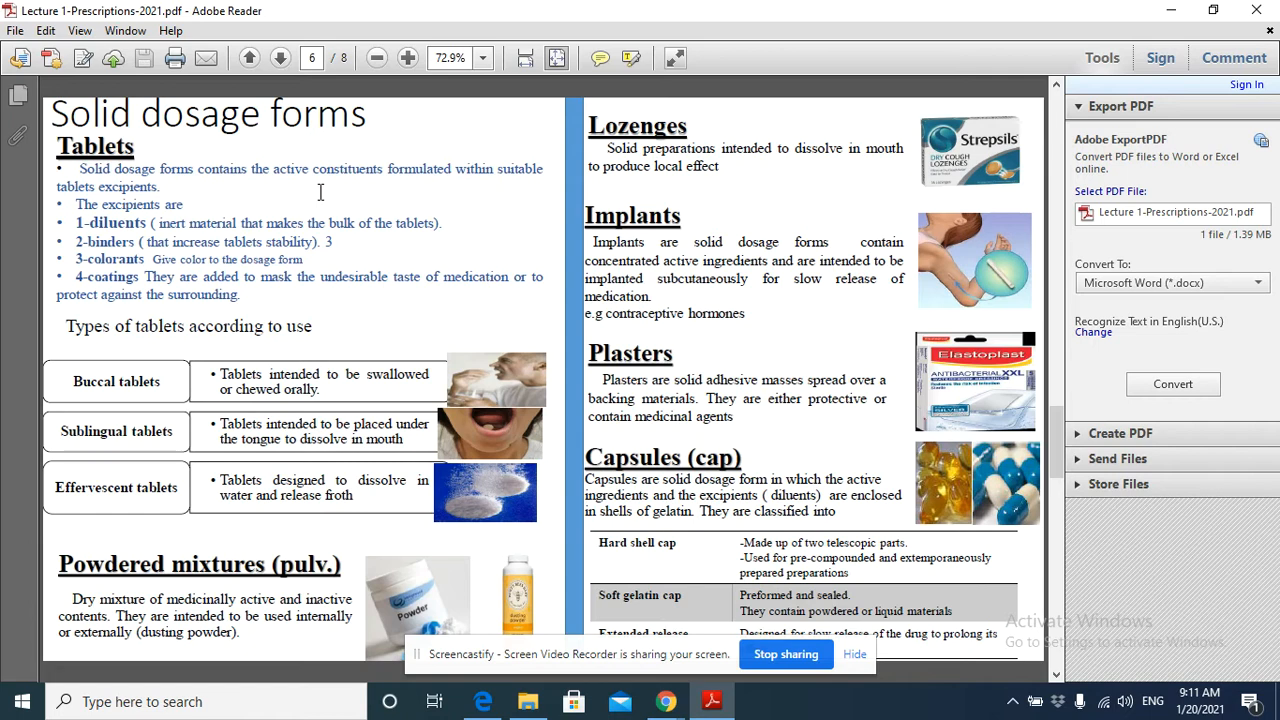
mouse_move(222, 226)
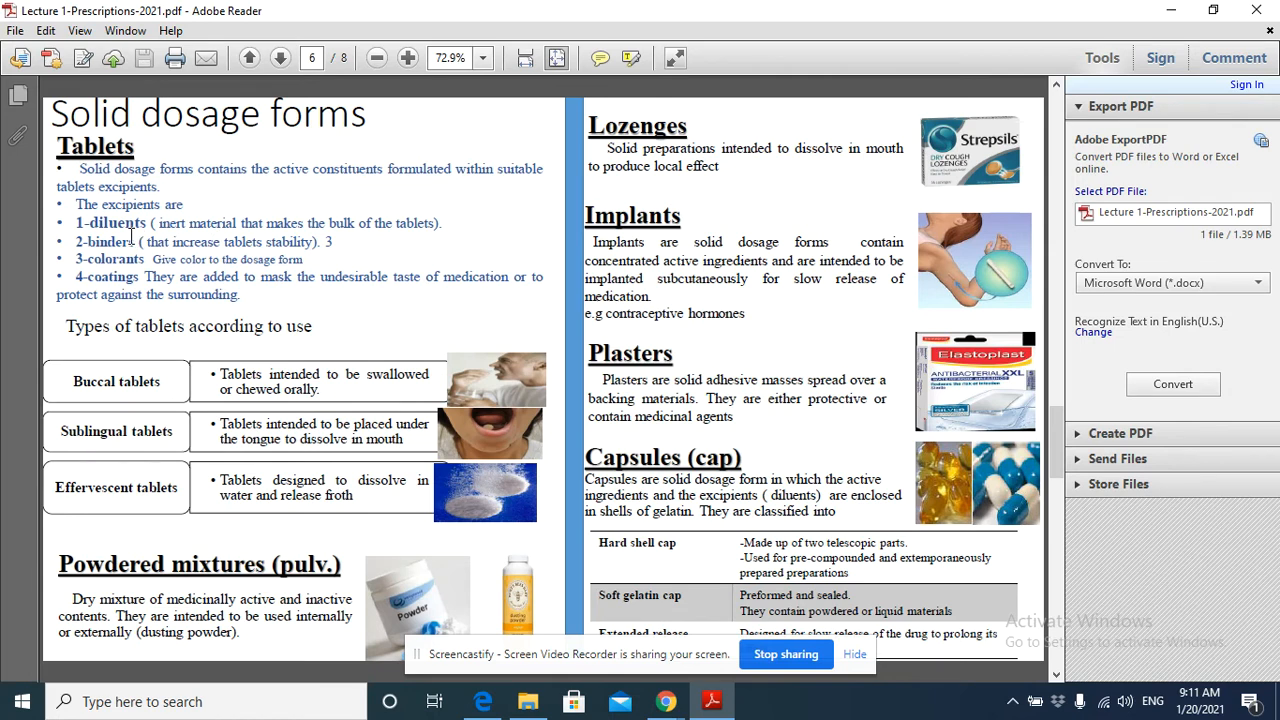
mouse_move(190, 200)
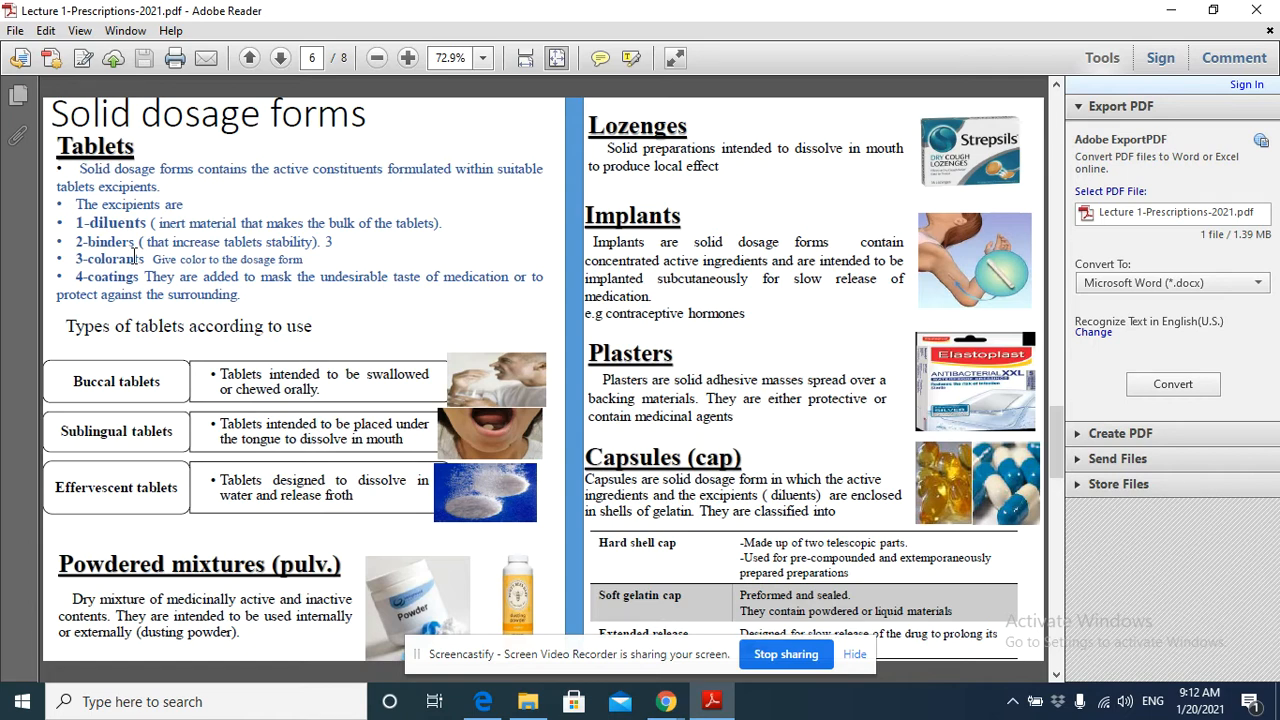
mouse_move(125, 270)
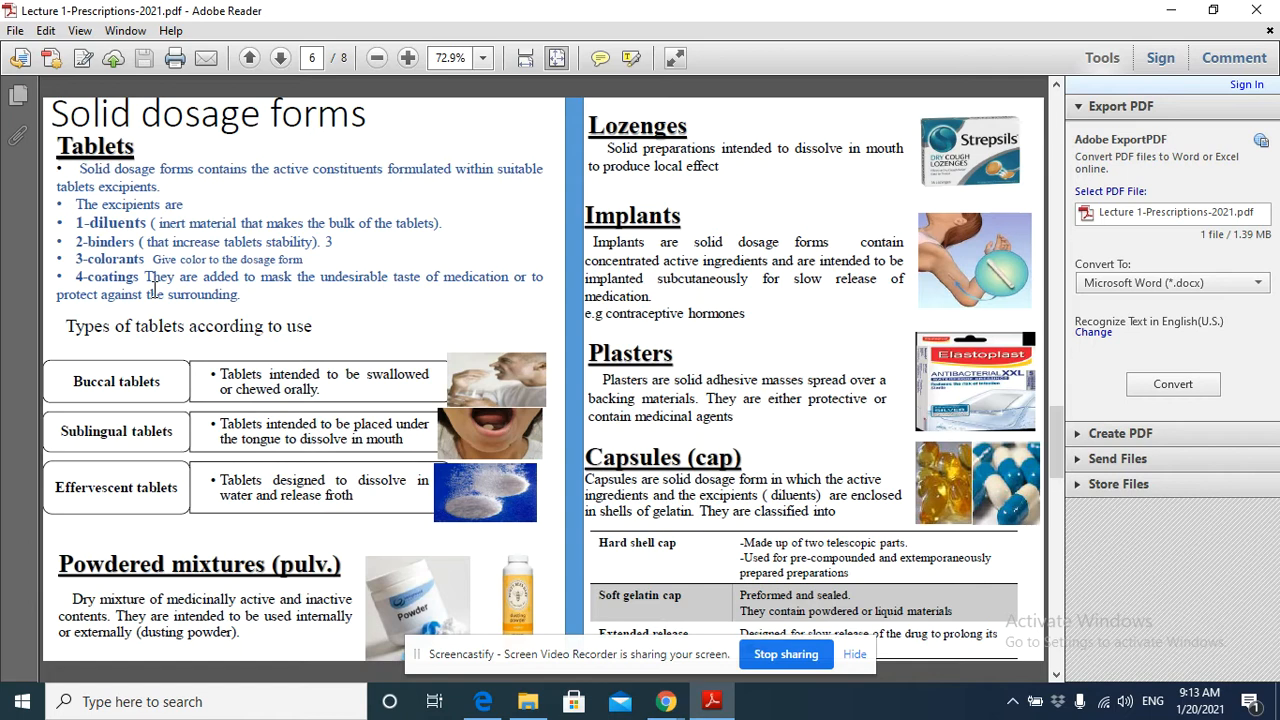
mouse_move(259, 310)
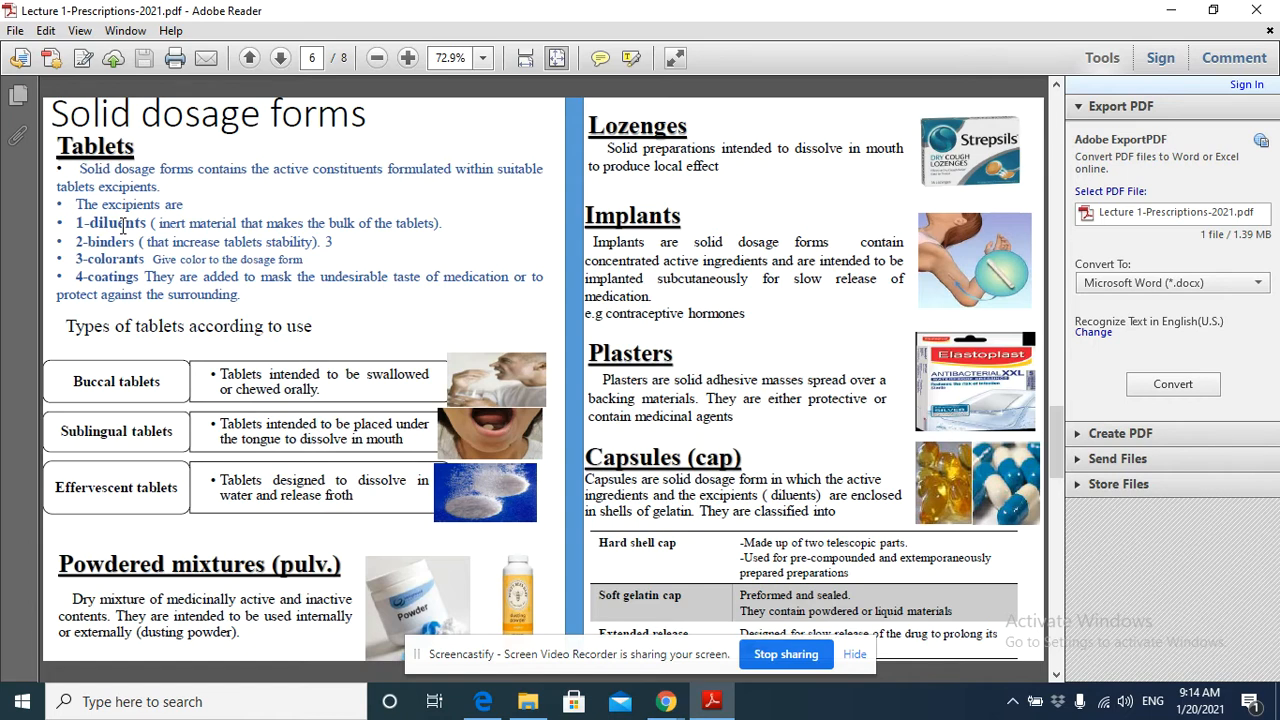
mouse_move(92, 340)
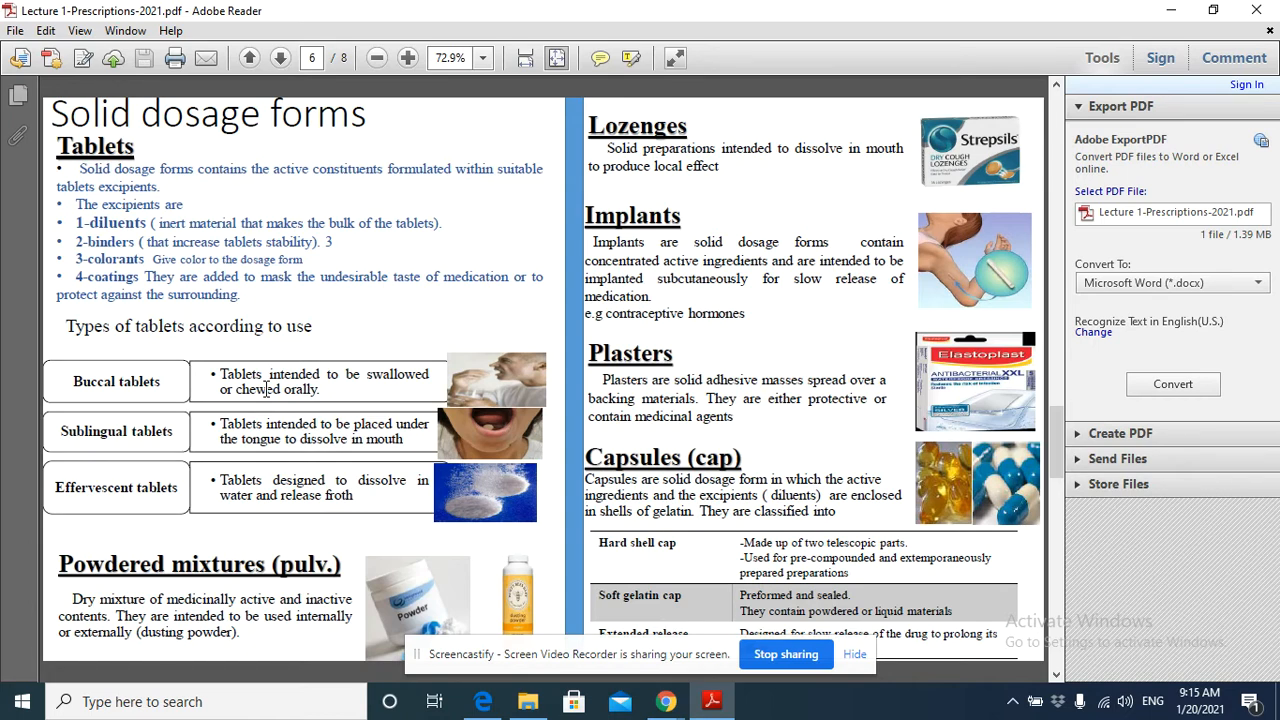
mouse_move(287, 397)
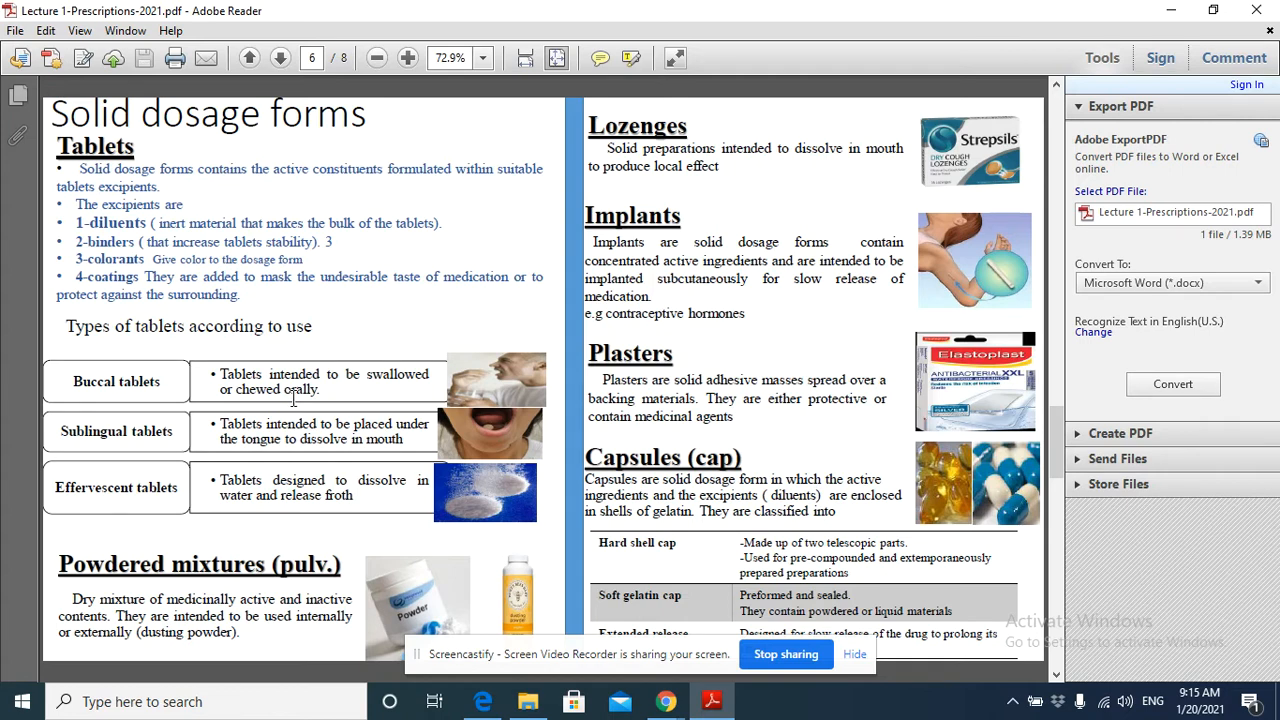
mouse_move(218, 343)
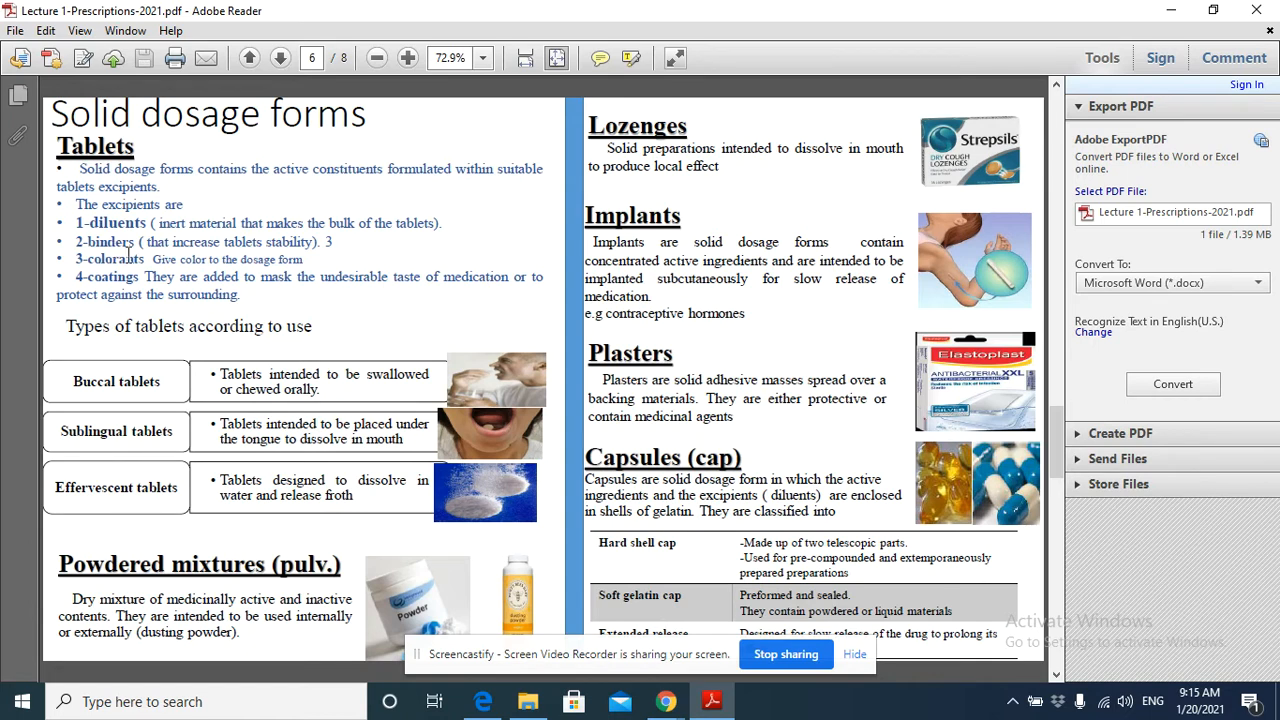
mouse_move(107, 399)
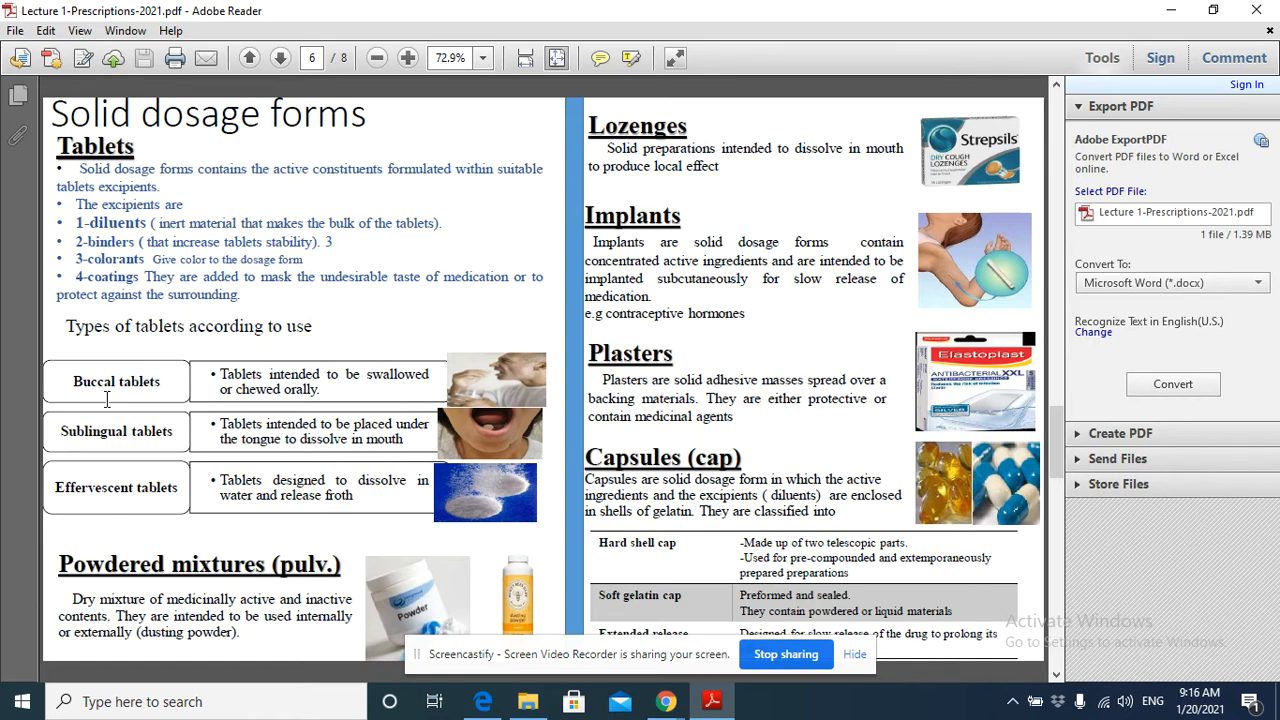
mouse_move(167, 419)
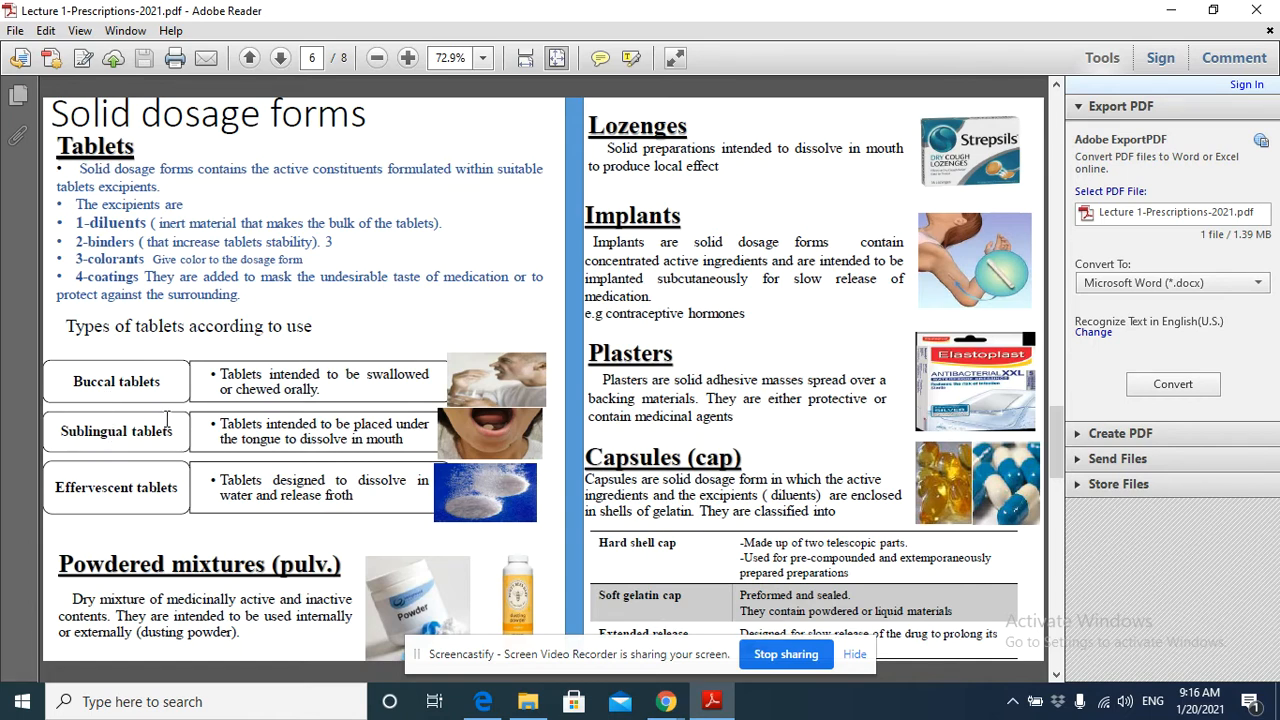
mouse_move(90, 451)
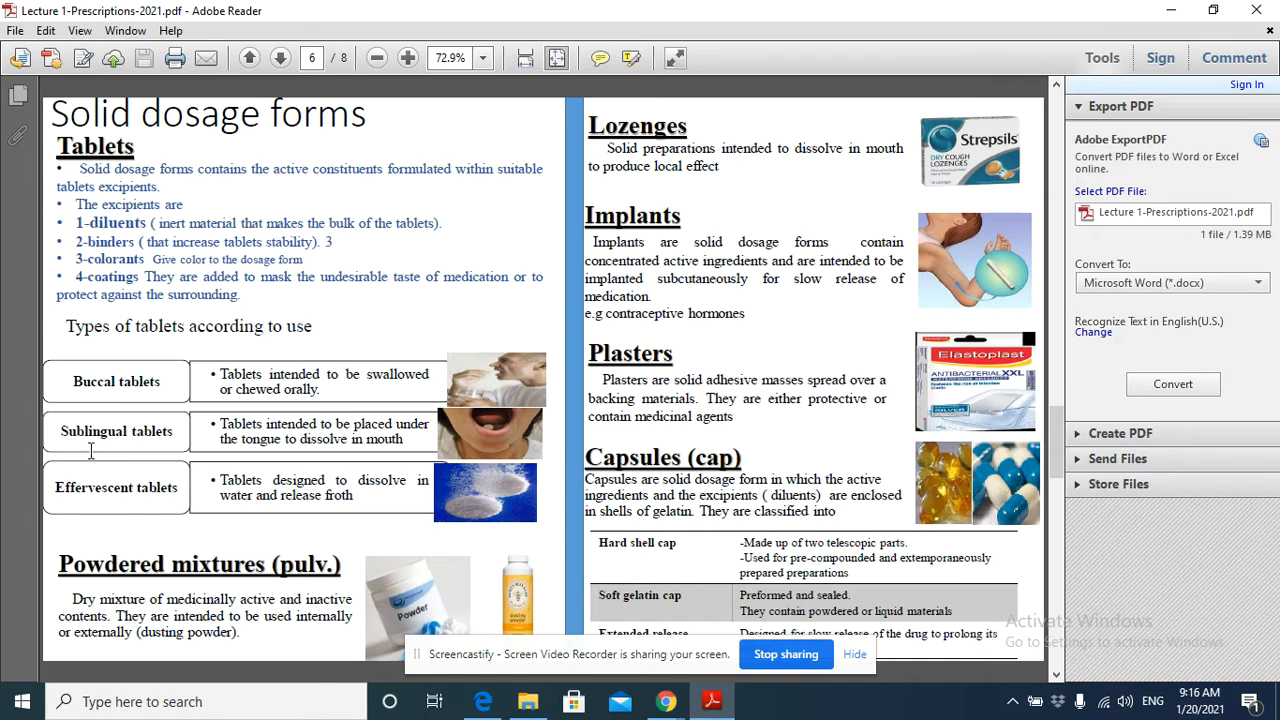
mouse_move(242, 440)
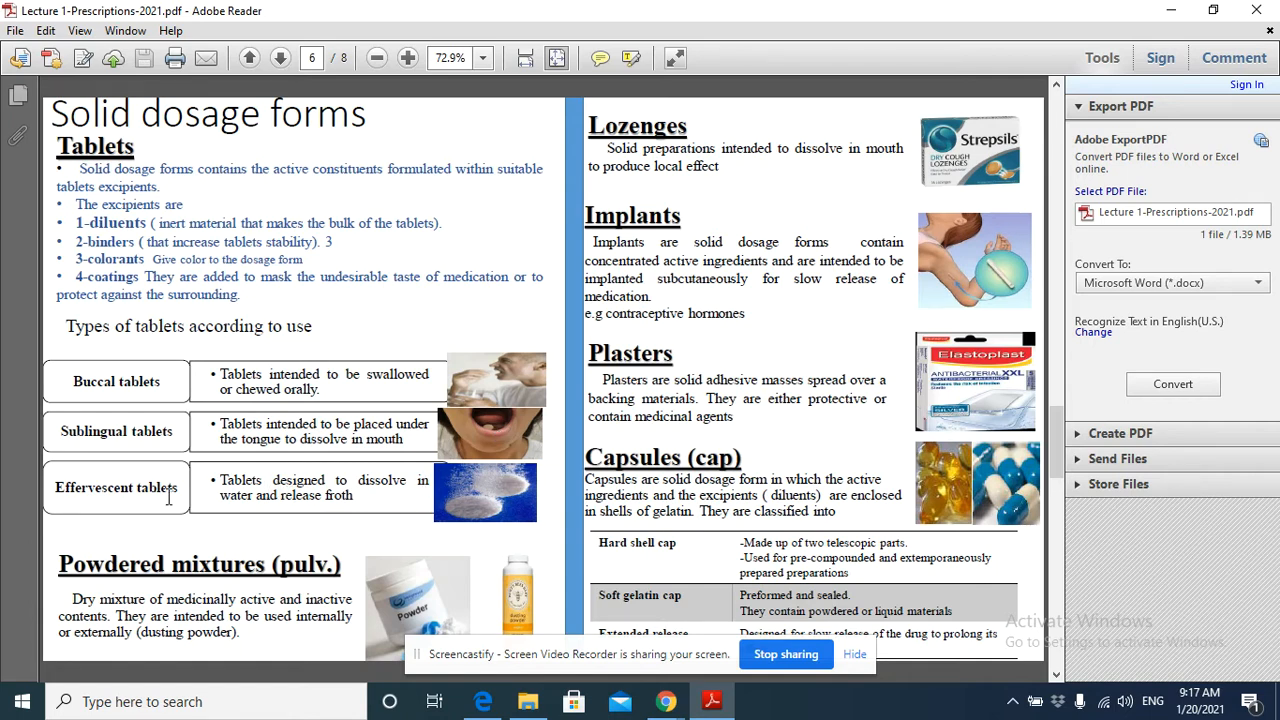
mouse_move(130, 505)
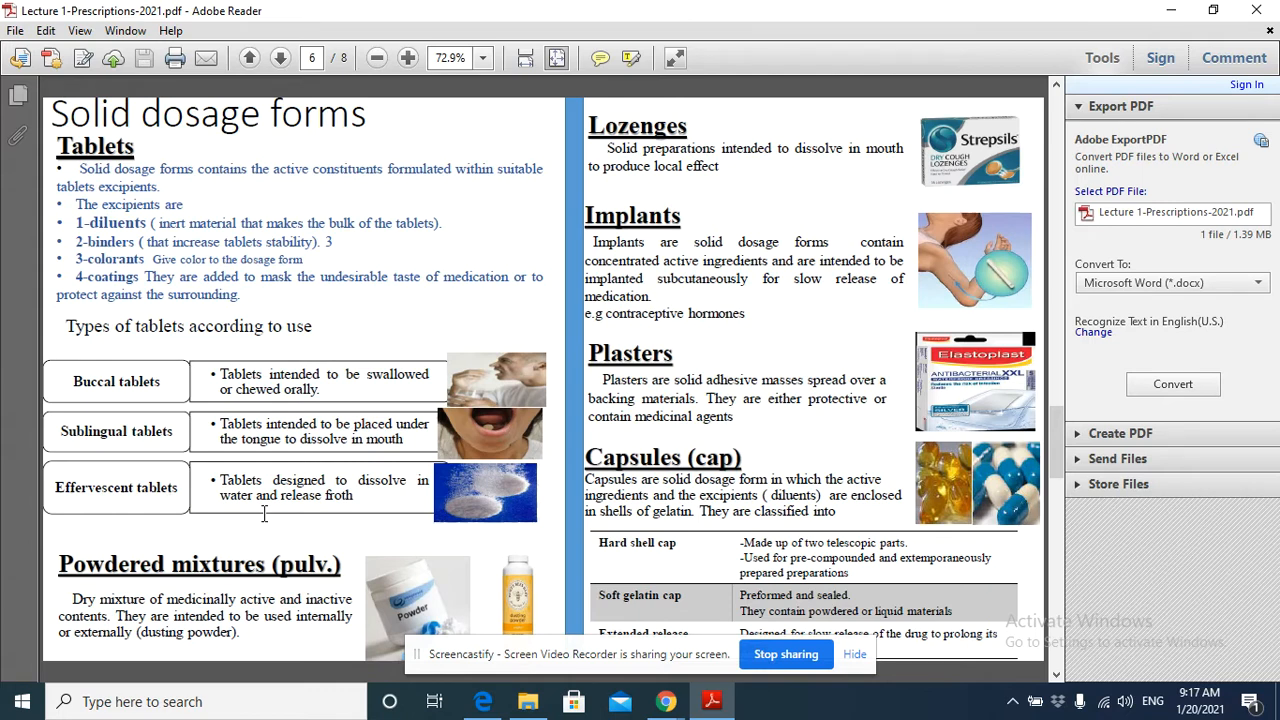
mouse_move(145, 527)
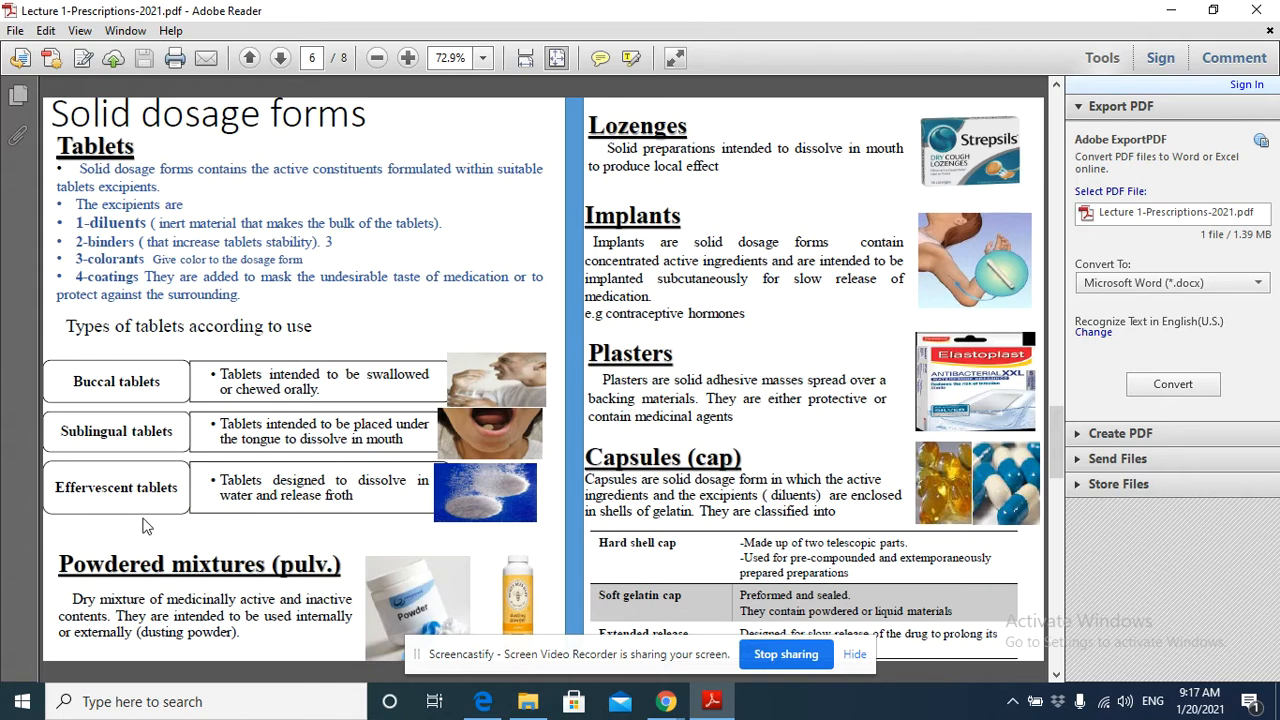